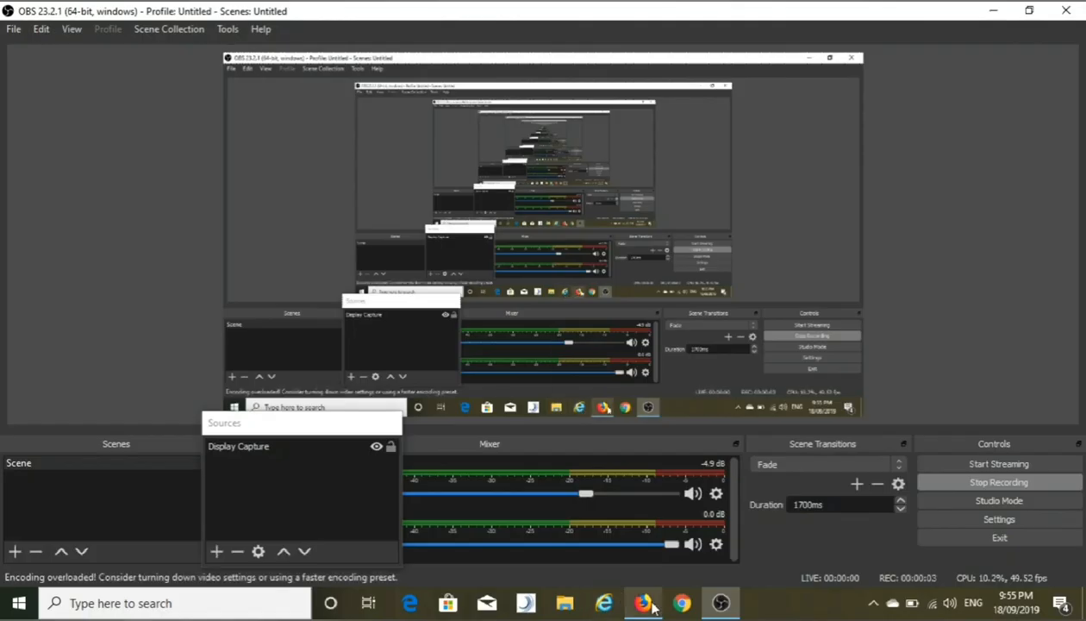
# Step: Bring Firefox forward on the Octopus Group surveys page with the $2.80 Inspectors survey
pyautogui.click(644, 602)
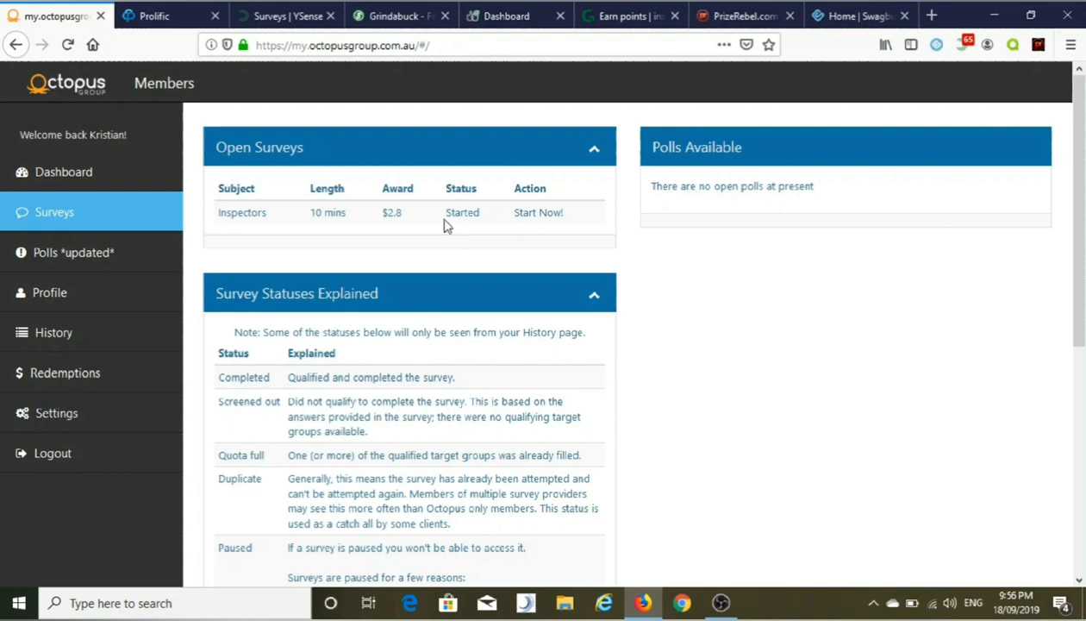
pyautogui.moveTo(443, 231)
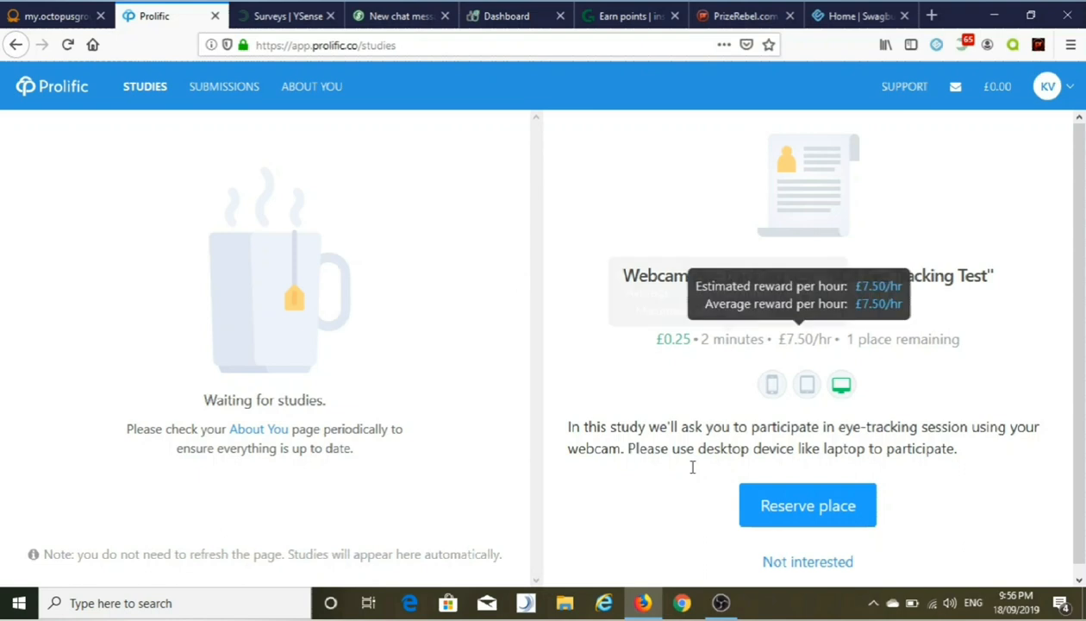
# Step: Try reserving the £0.25 webcam eye-tracking study, then dismiss the ineligibility error
pyautogui.click(807, 505)
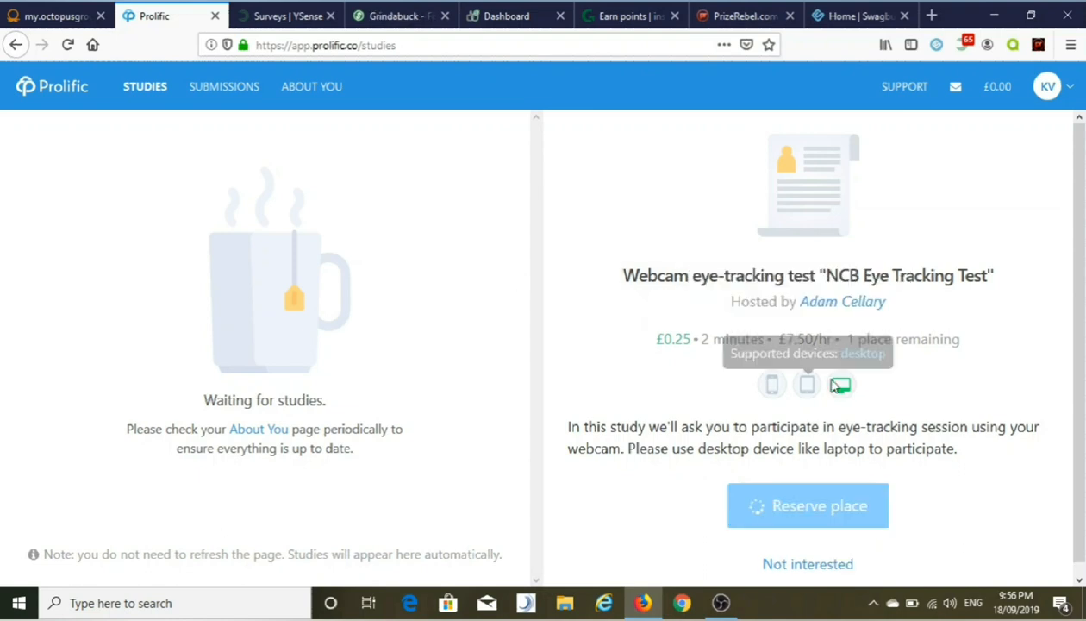
pyautogui.click(808, 505)
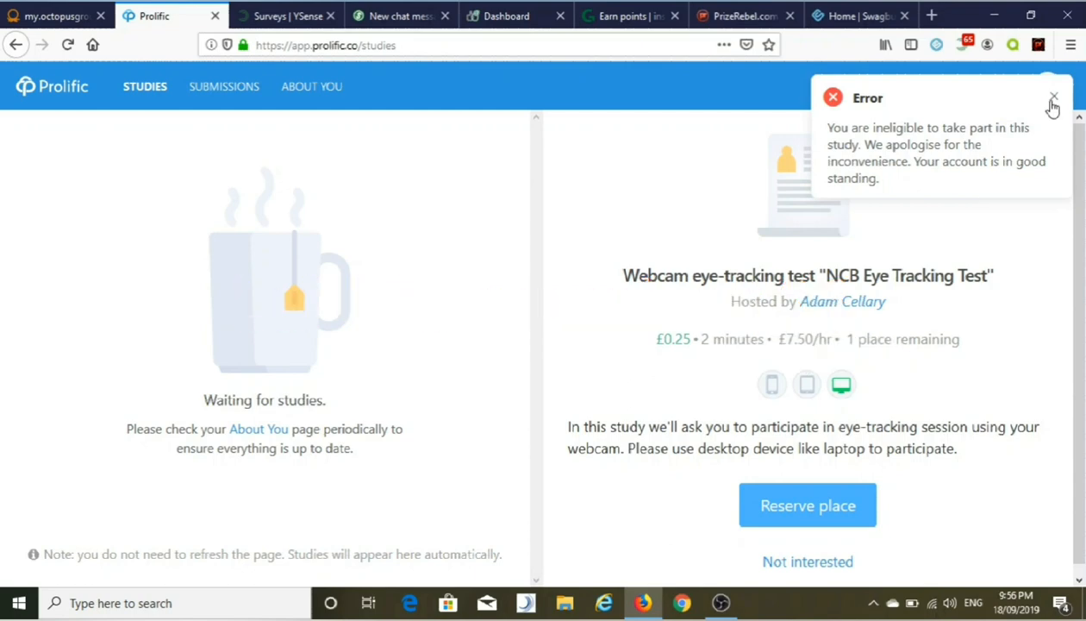
pyautogui.click(1053, 98)
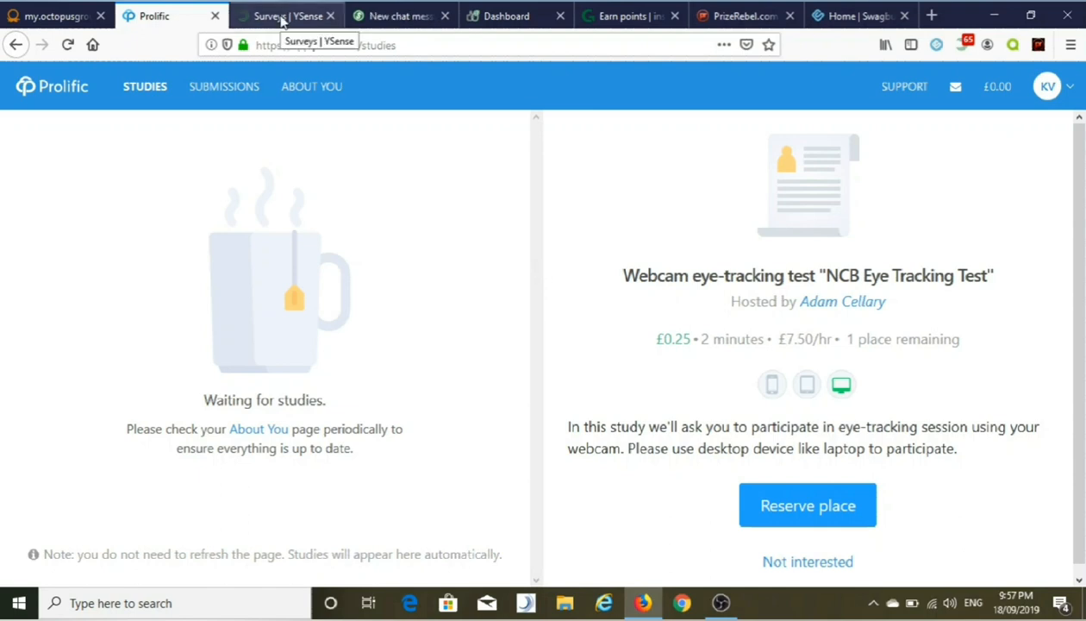
# Step: Switch to ySense and open its surveys grid listing payouts and durations
pyautogui.click(285, 16)
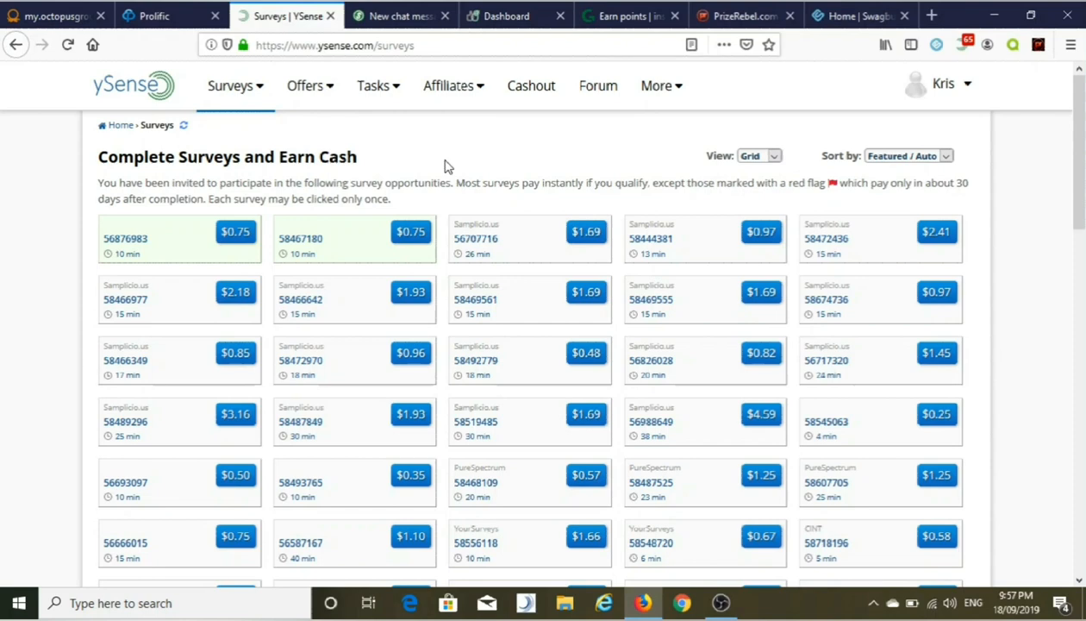
pyautogui.click(448, 86)
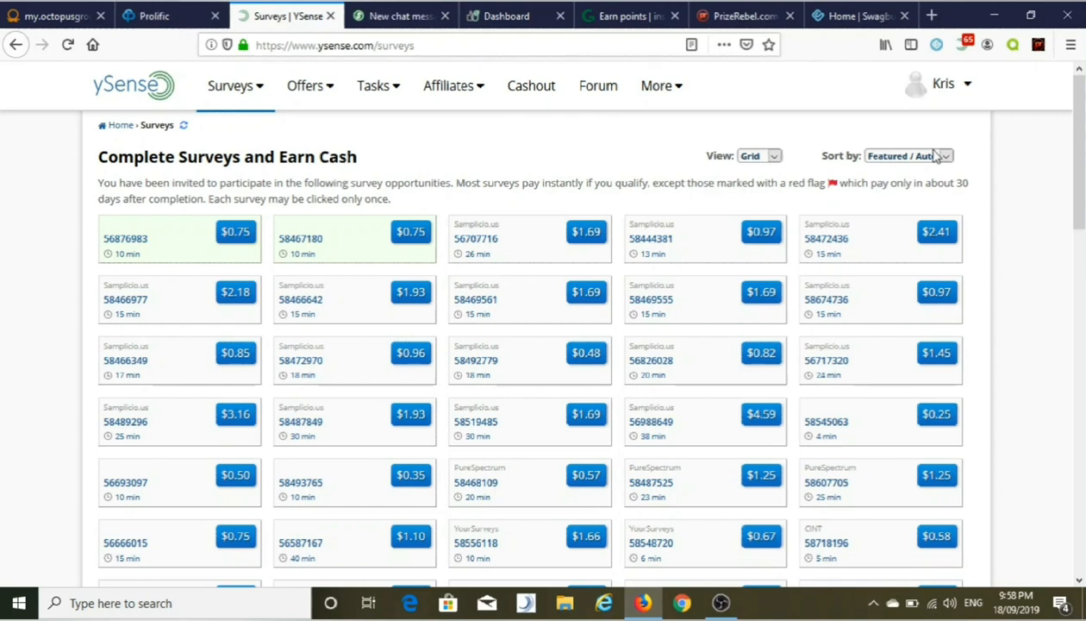
# Step: Sort the ySense survey grid by Shortest Time, putting 2-minute surveys first
pyautogui.click(908, 155)
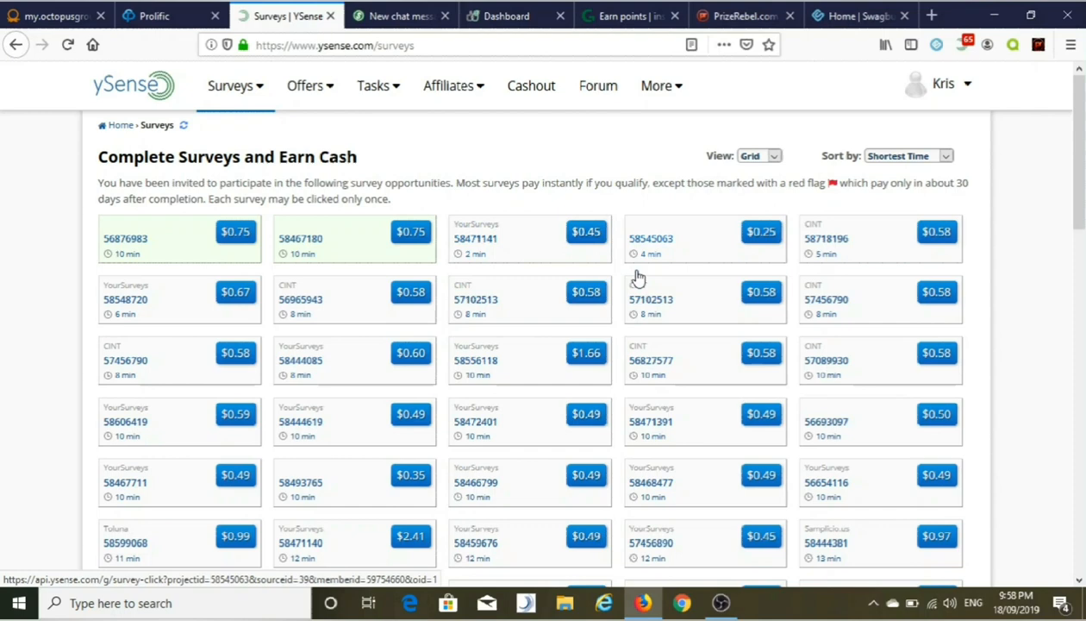
pyautogui.moveTo(802, 263)
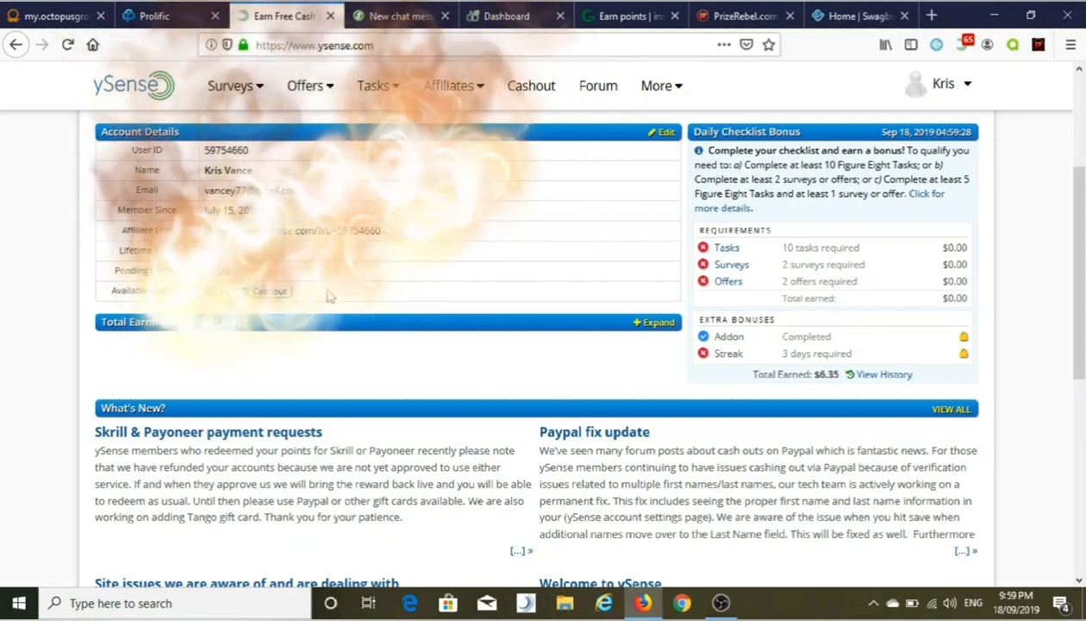
# Step: Return from the ySense account overview to the surveys list, now starting at 4 minutes
pyautogui.click(230, 85)
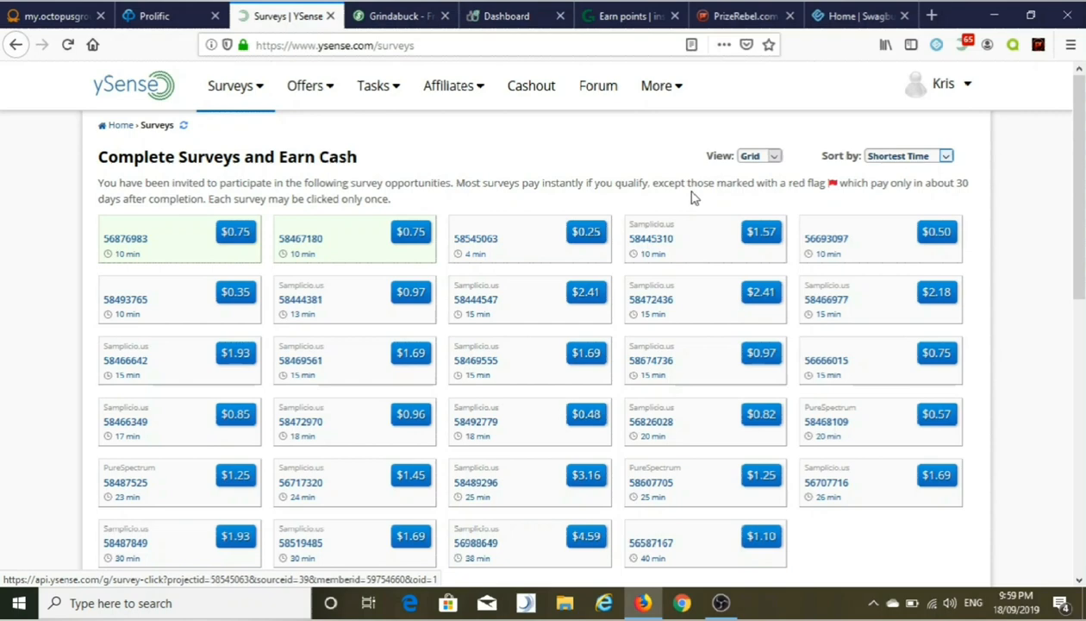
# Step: Sort the ySense surveys by Reward, putting the $4.59 and $3.16 surveys first
pyautogui.click(908, 156)
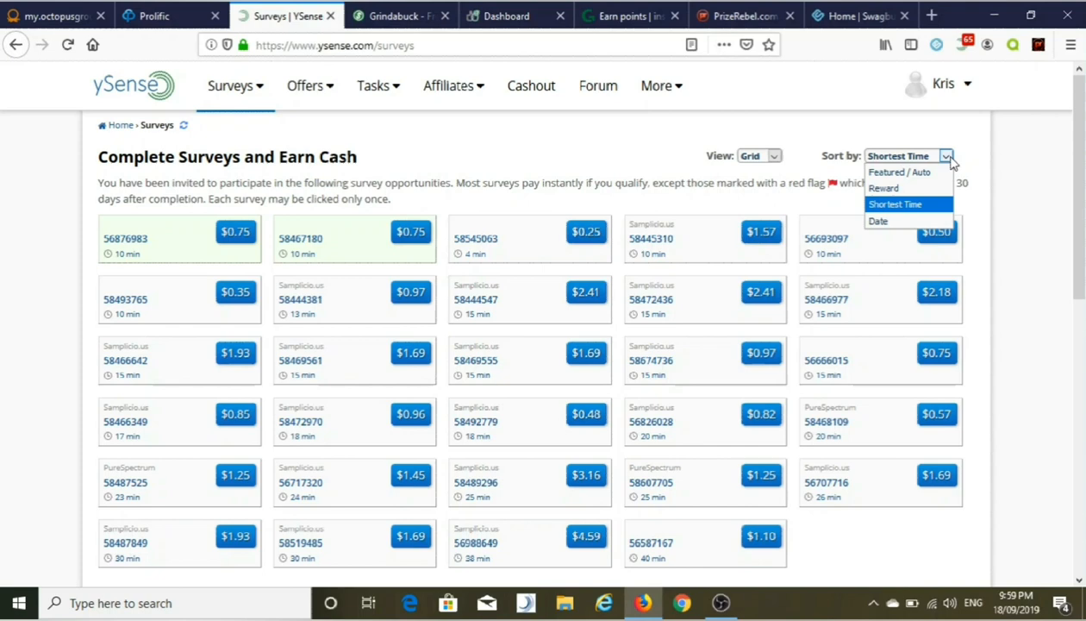
pyautogui.click(883, 188)
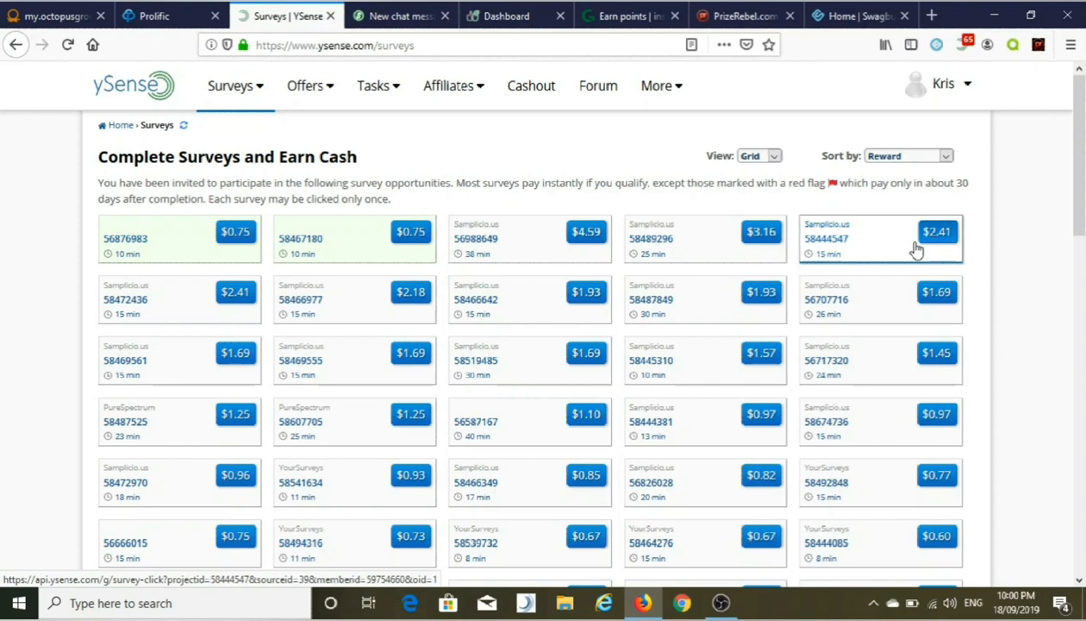
# Step: View the Octopus Group member dashboard, then return to the Prolific studies page
pyautogui.click(52, 16)
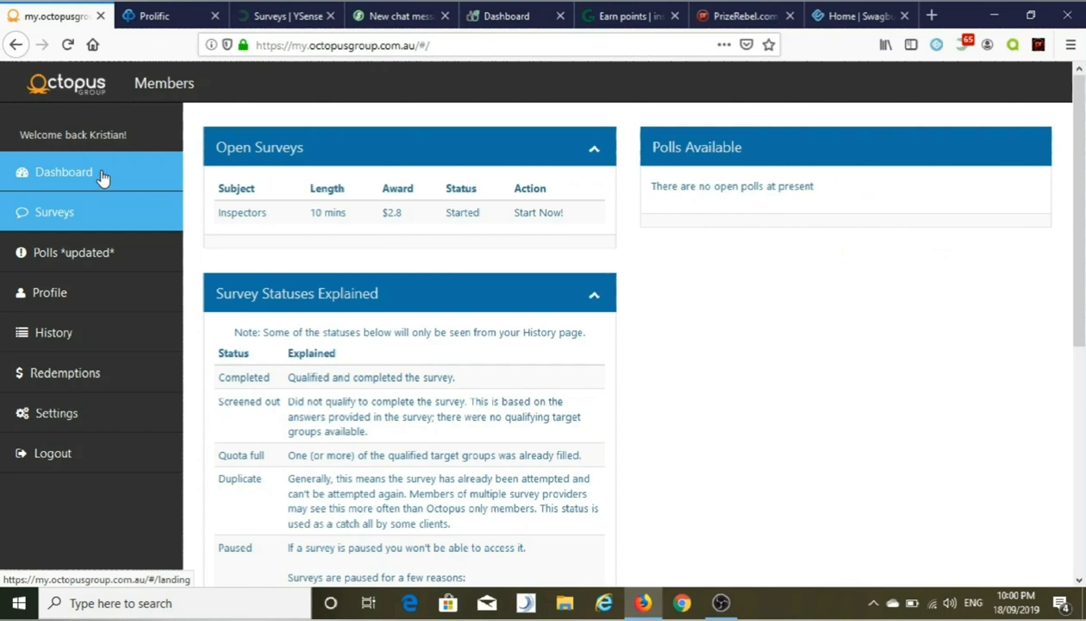
pyautogui.click(63, 172)
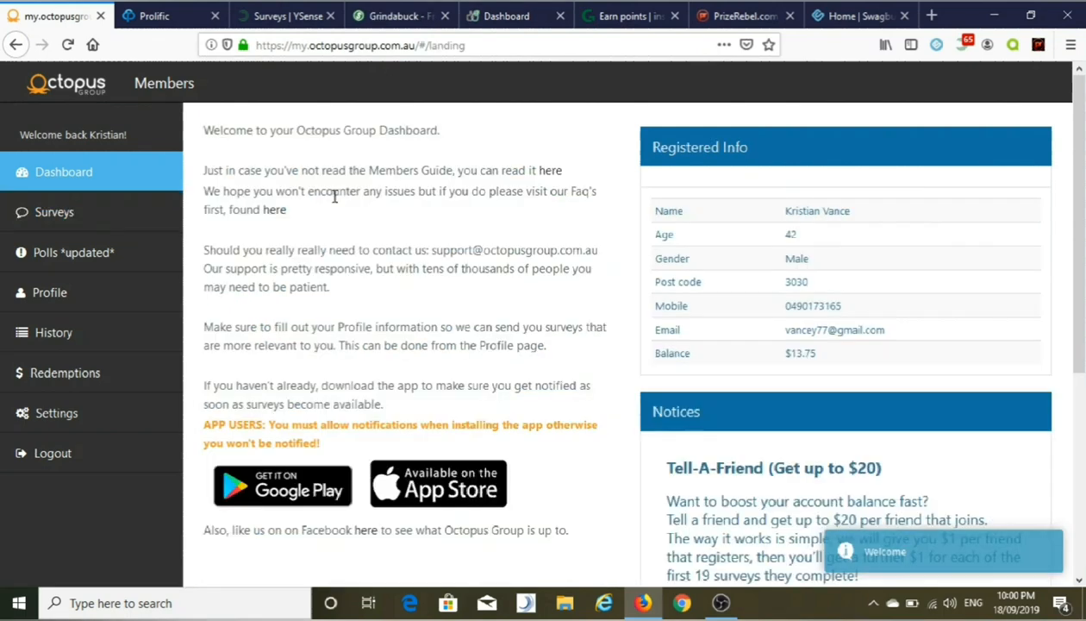
pyautogui.click(163, 16)
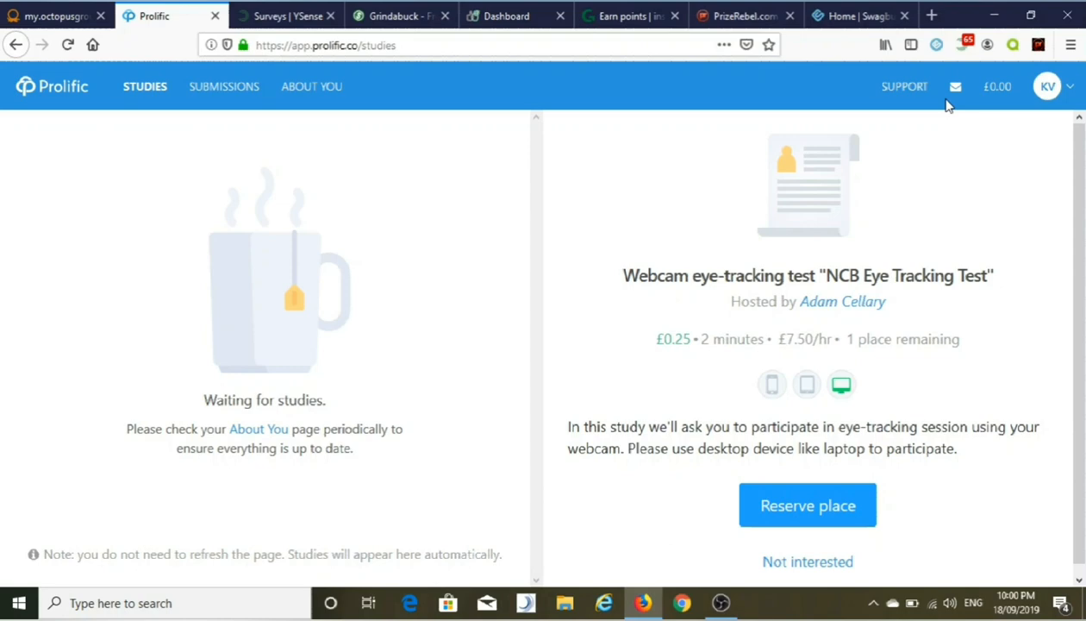
# Step: Switch to the Grindabuck member home and scroll down through its survey providers
pyautogui.click(398, 15)
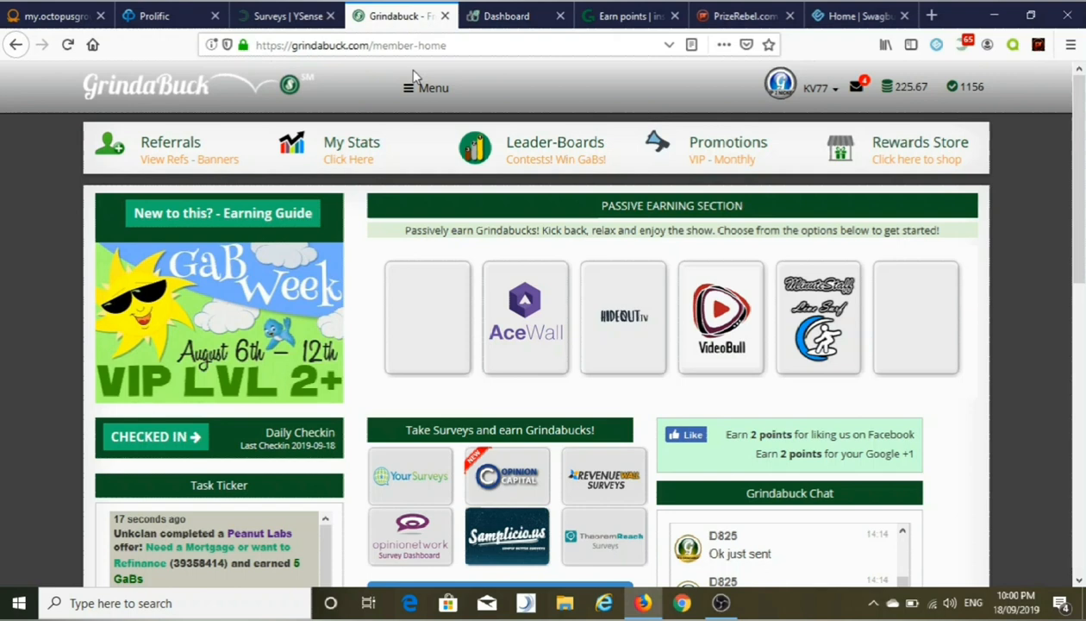
pyautogui.moveTo(420, 218)
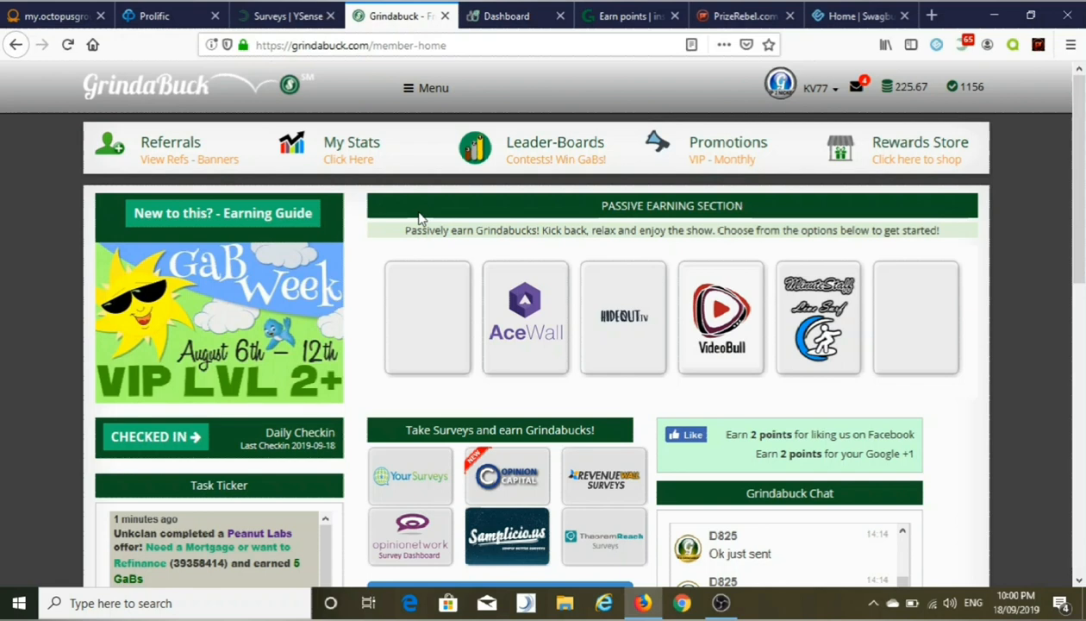
pyautogui.scroll(-3)
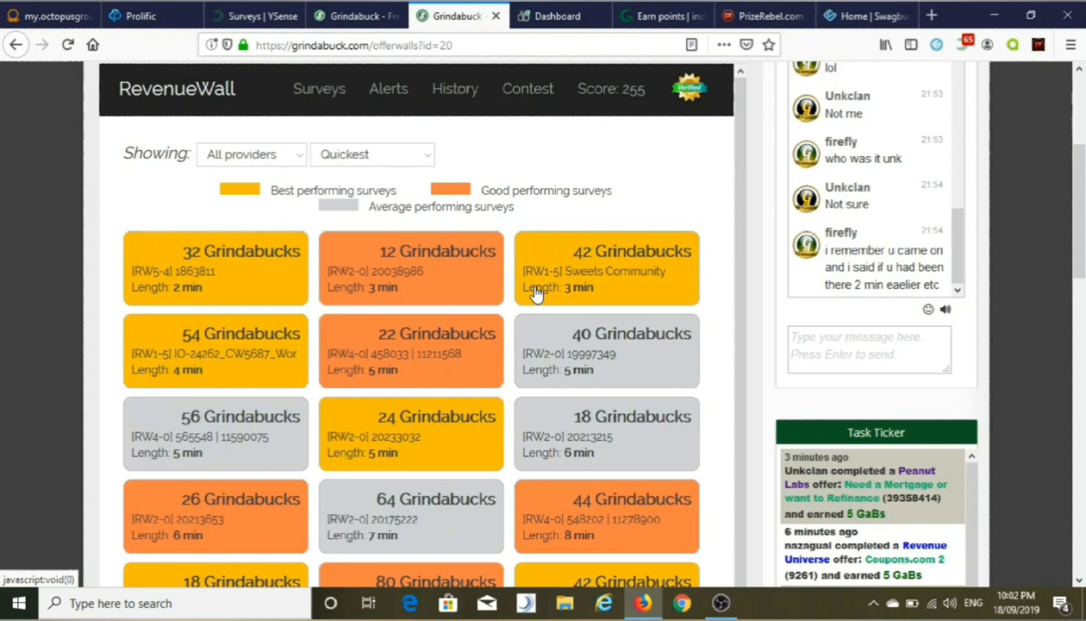
pyautogui.moveTo(293, 326)
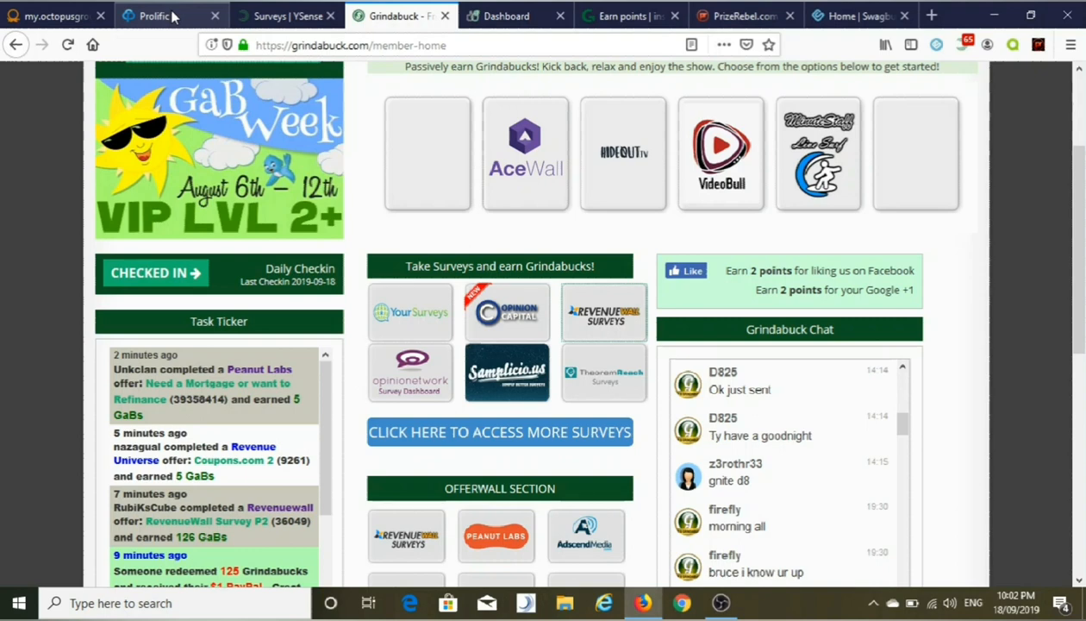
# Step: Switch to TimeBucks and open the Earn survey routers showing the $0.875 Your Surveys offer
pyautogui.click(506, 15)
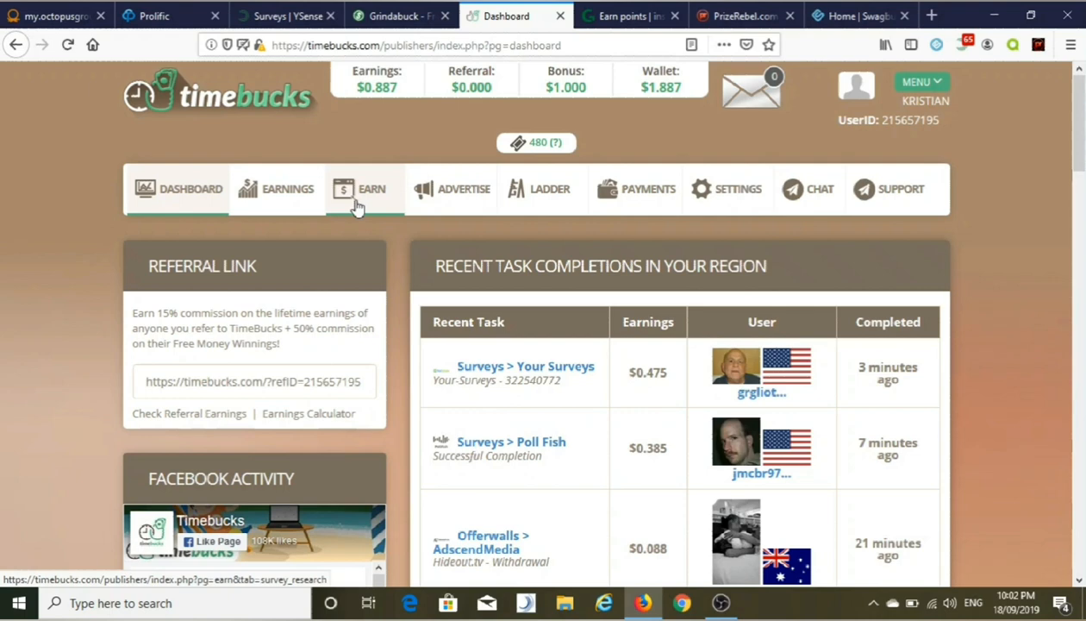
pyautogui.click(371, 189)
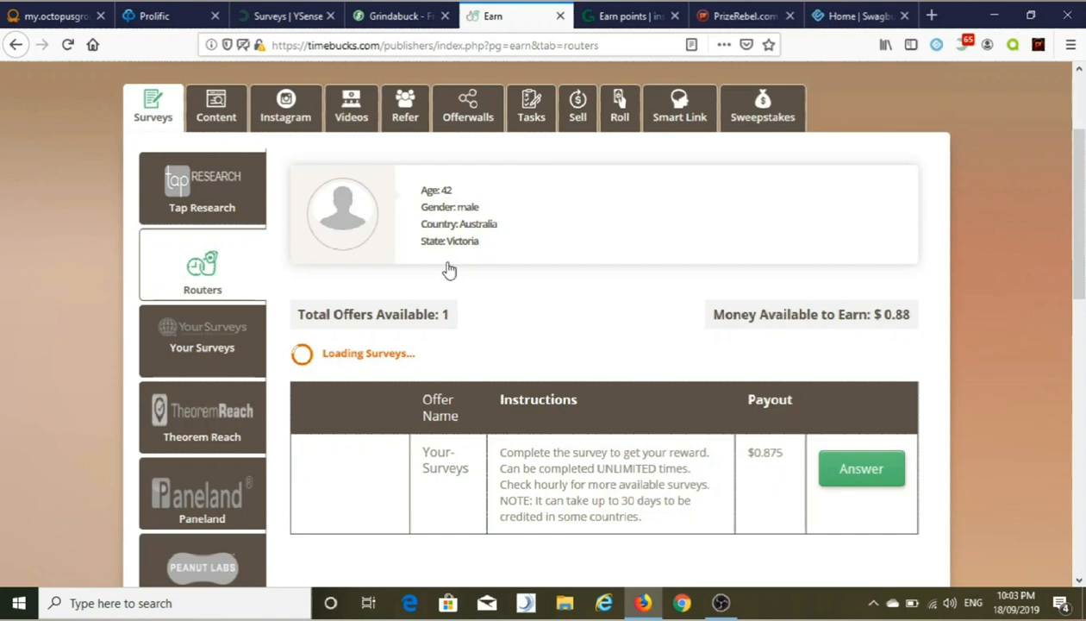
pyautogui.scroll(-3)
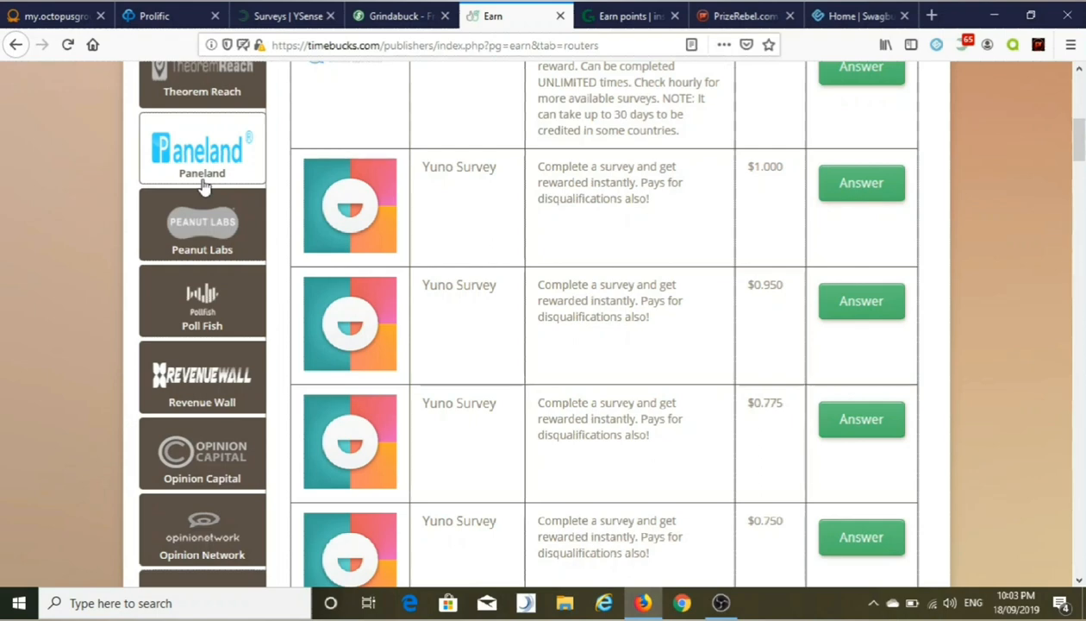
pyautogui.scroll(-3)
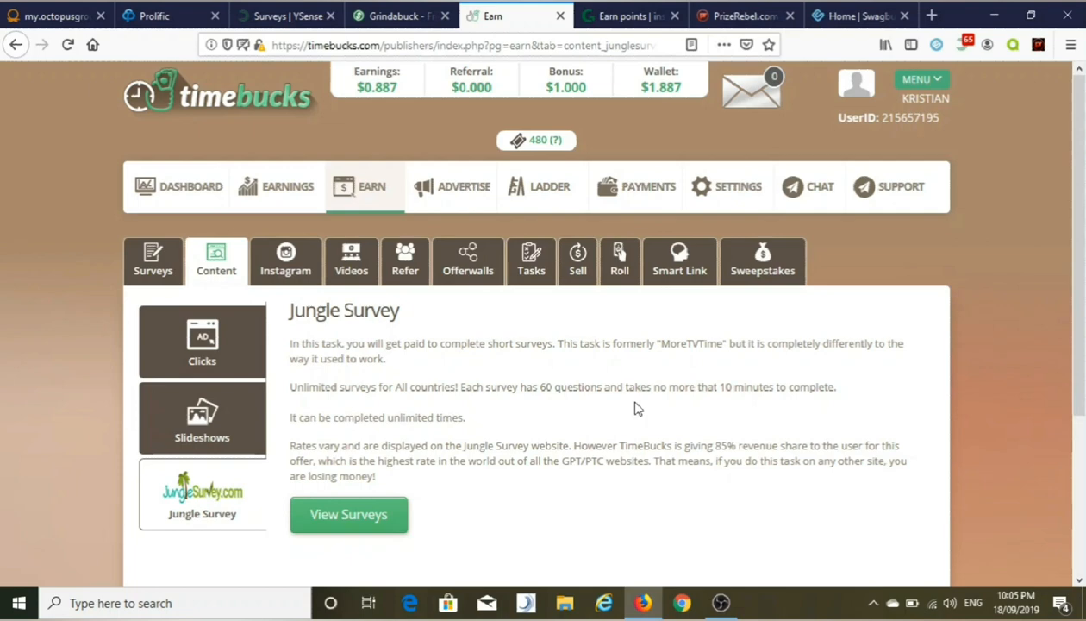
pyautogui.moveTo(523, 390)
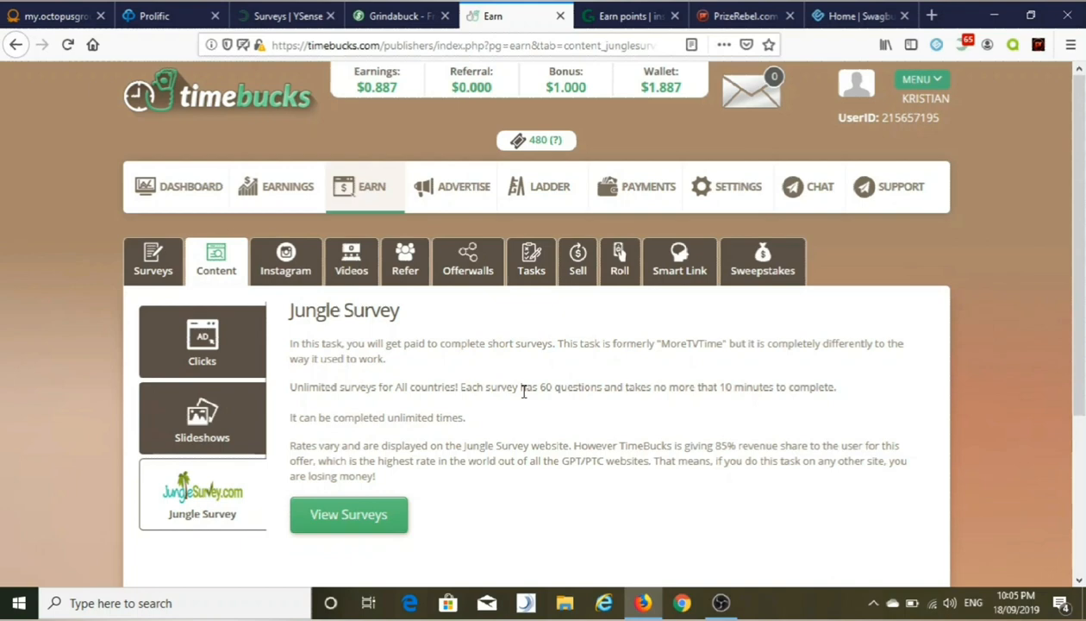
# Step: Show the Jungle Survey task description under TimeBucks' Content earning options
pyautogui.click(292, 260)
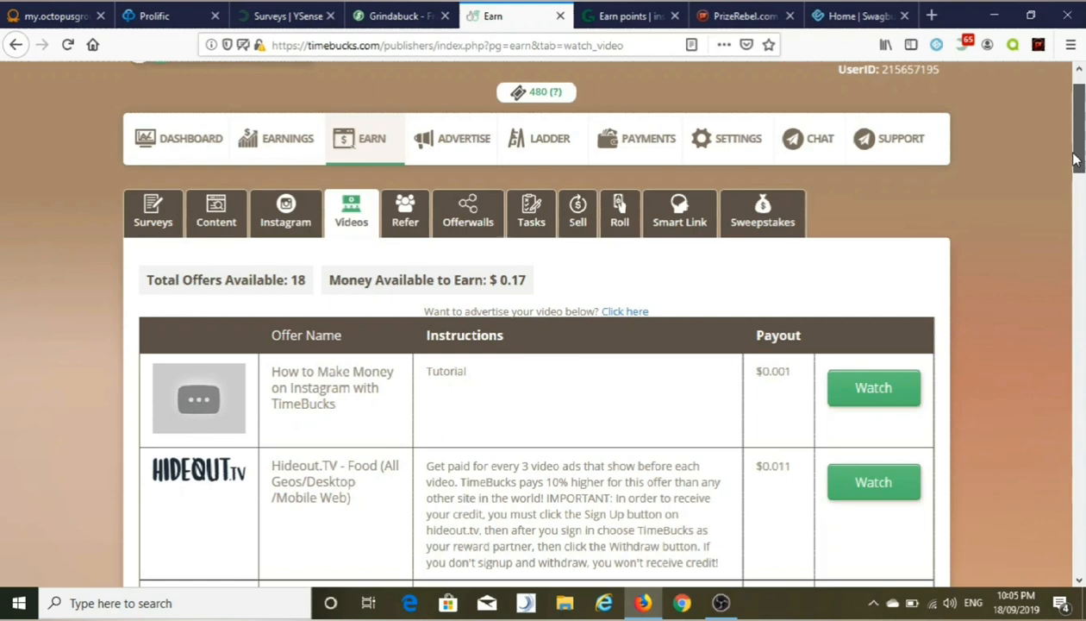
# Step: Open TimeBucks' Videos tab to list 18 watch-video offers worth $0.17 in total
pyautogui.click(679, 212)
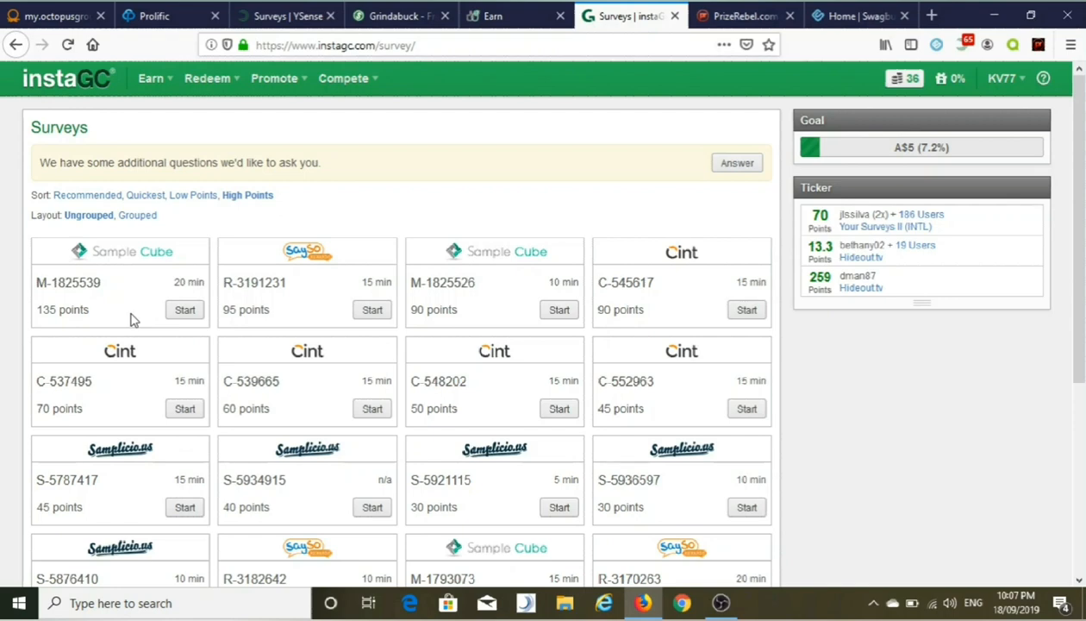
pyautogui.moveTo(412, 165)
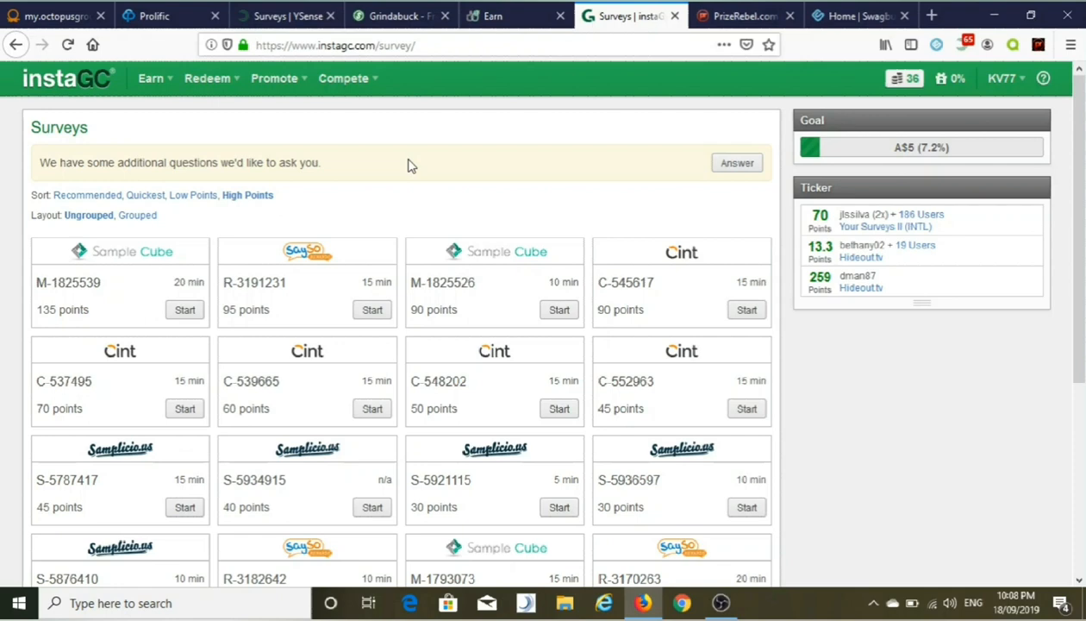
# Step: Review InstaGC's survey grid and Earn menu, then move to the PrizeRebel tab
pyautogui.click(151, 78)
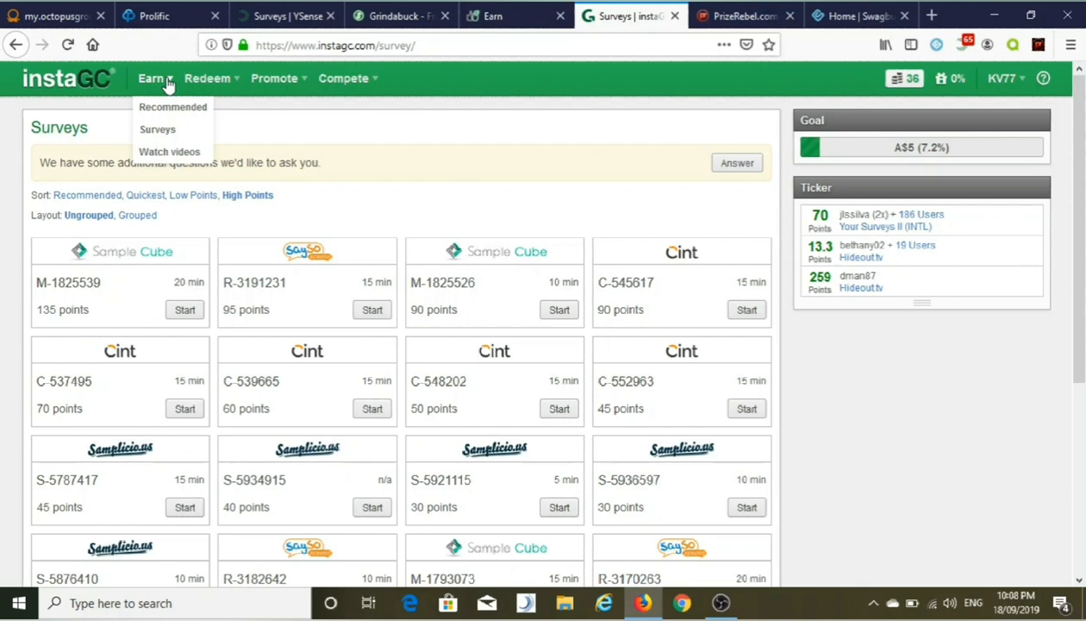
pyautogui.click(743, 16)
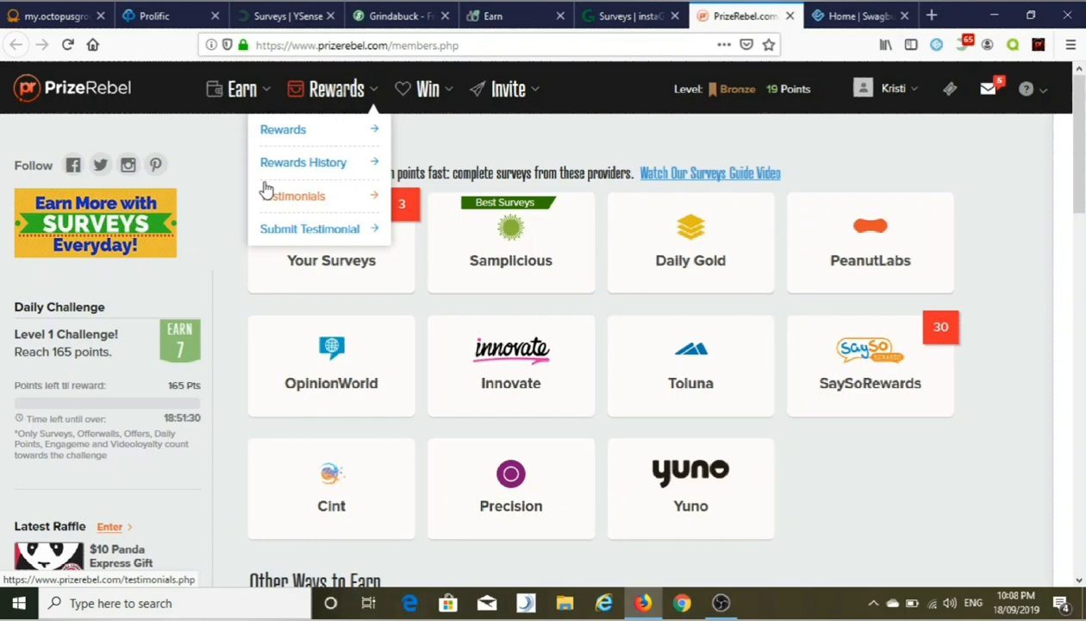
# Step: Move from PrizeRebel's survey providers to the Swagbucks tab with its 60–75 SB bonus surveys
pyautogui.click(860, 15)
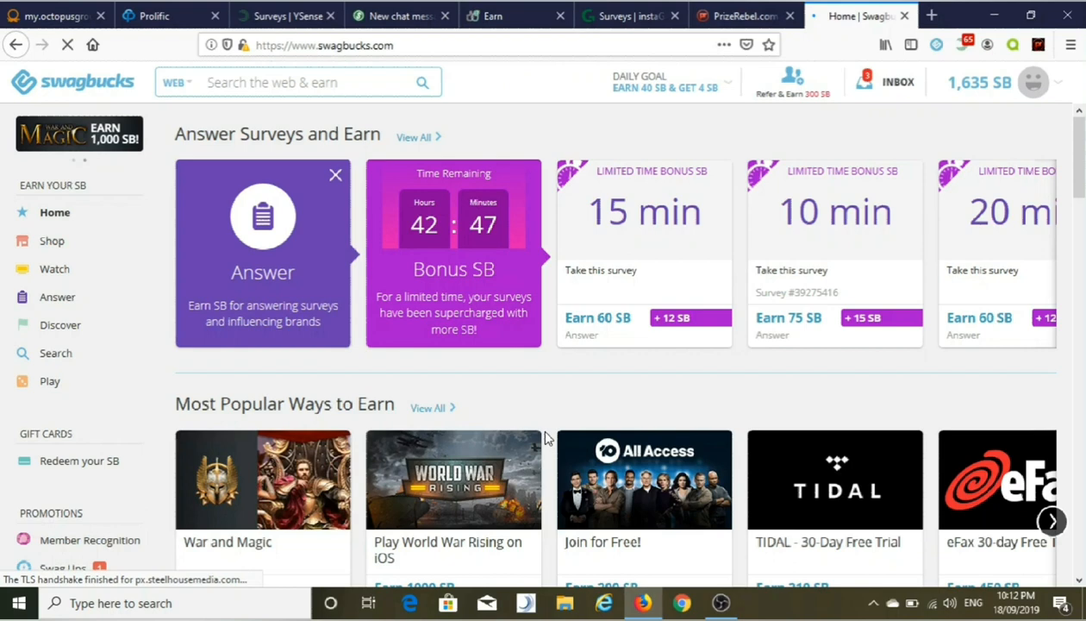
# Step: Recap the Grindabuck tab, then the TimeBucks Smart Link page with its $1.887 wallet
pyautogui.click(159, 15)
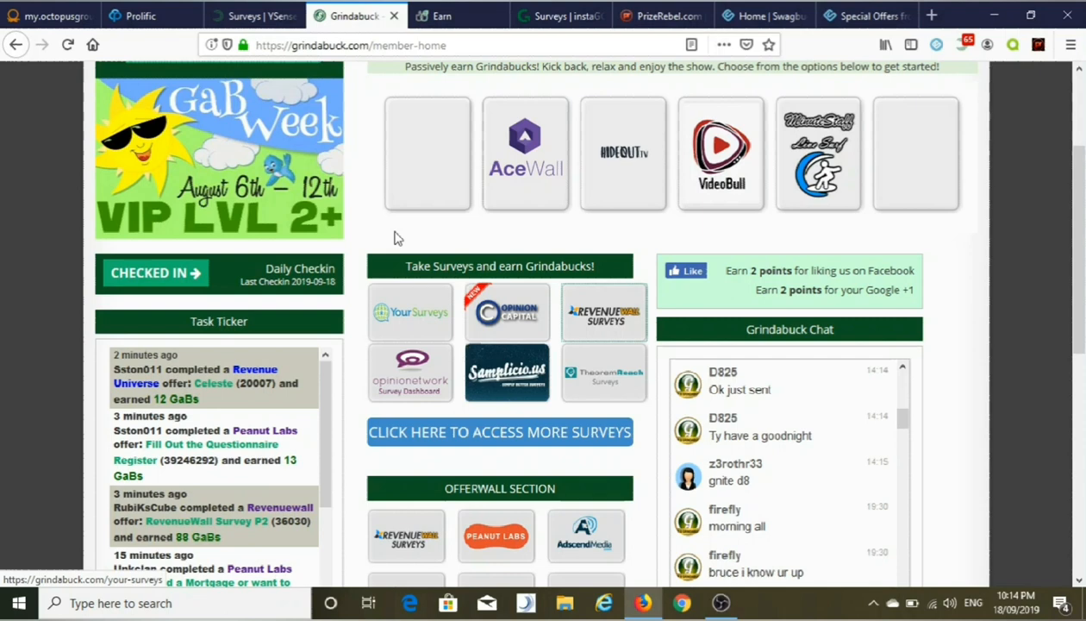
pyautogui.click(442, 16)
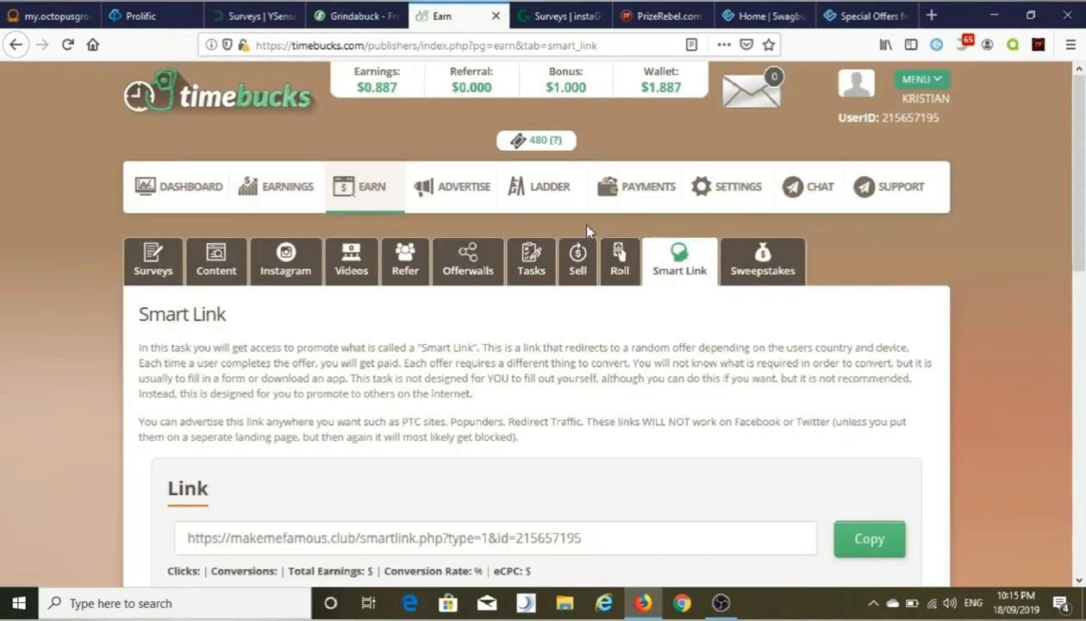